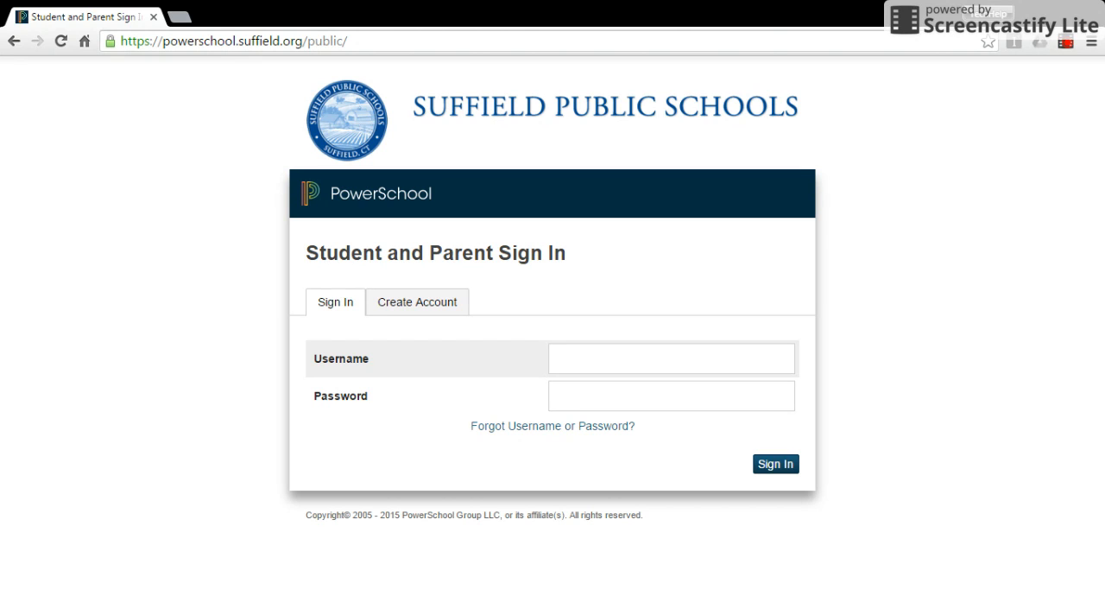
Open the blank Create Parent Account form from the Create Account tab
{"action": "left_click", "coordinate": [417, 301]}
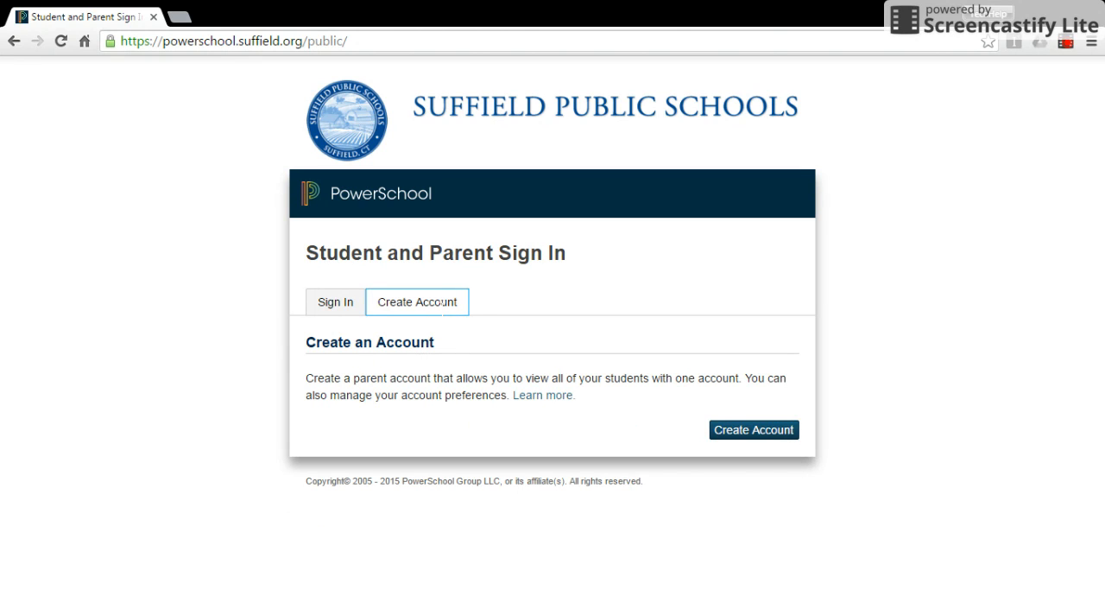
{"action": "mouse_move", "coordinate": [752, 430]}
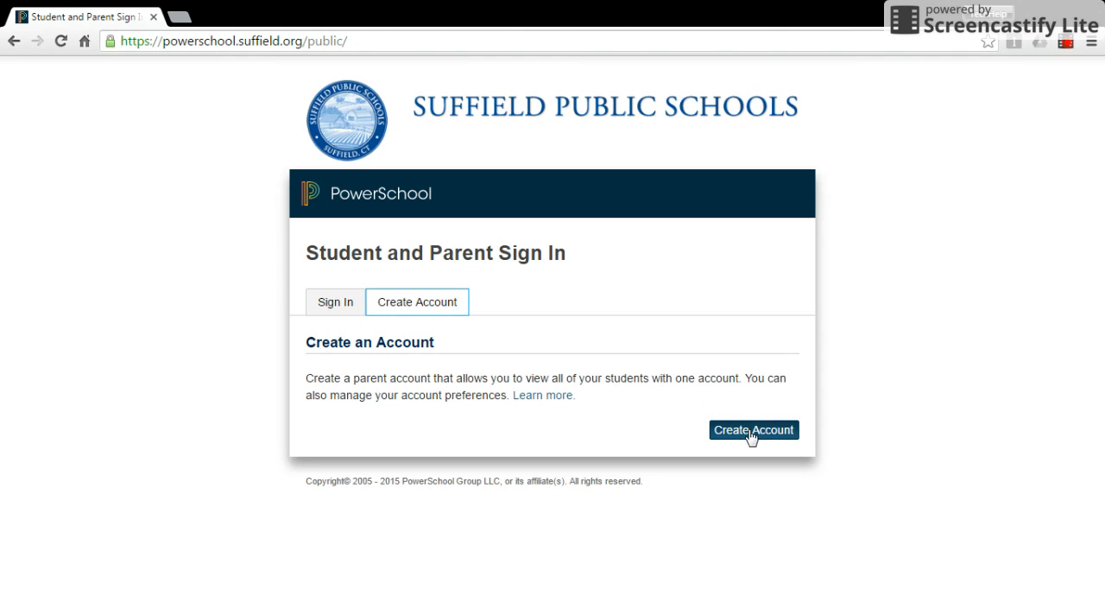
{"action": "left_click", "coordinate": [753, 430]}
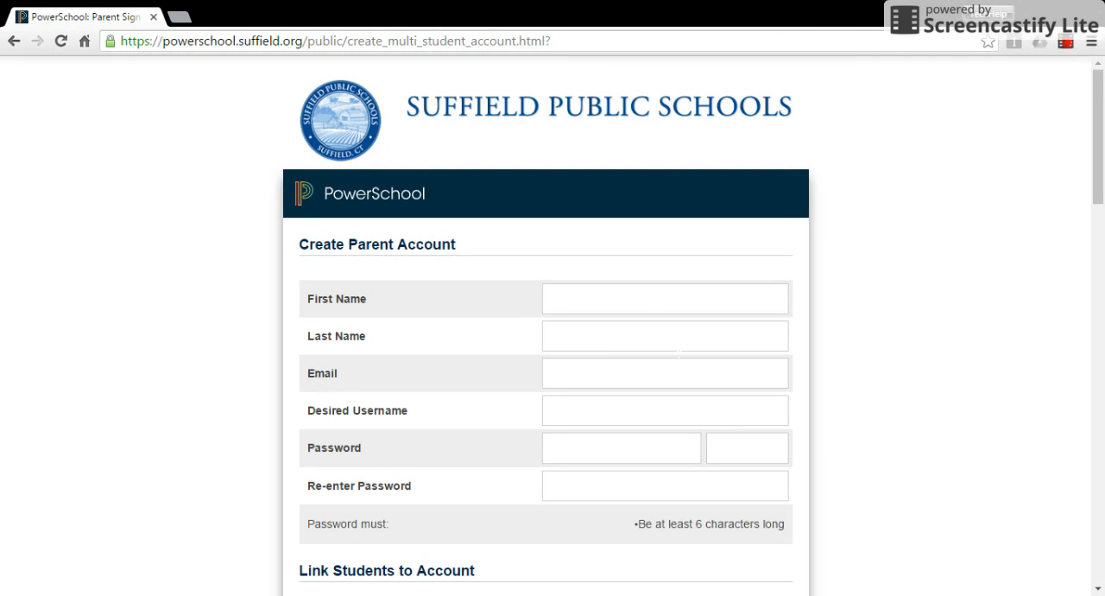
{"action": "left_click", "coordinate": [664, 298]}
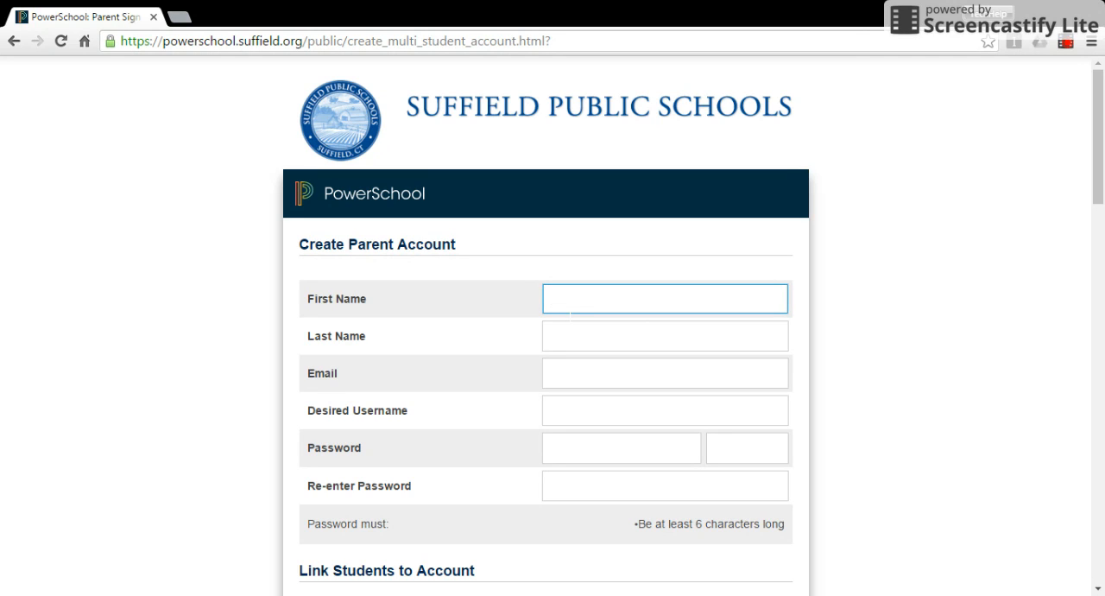
{"action": "type", "text": "Tech"}
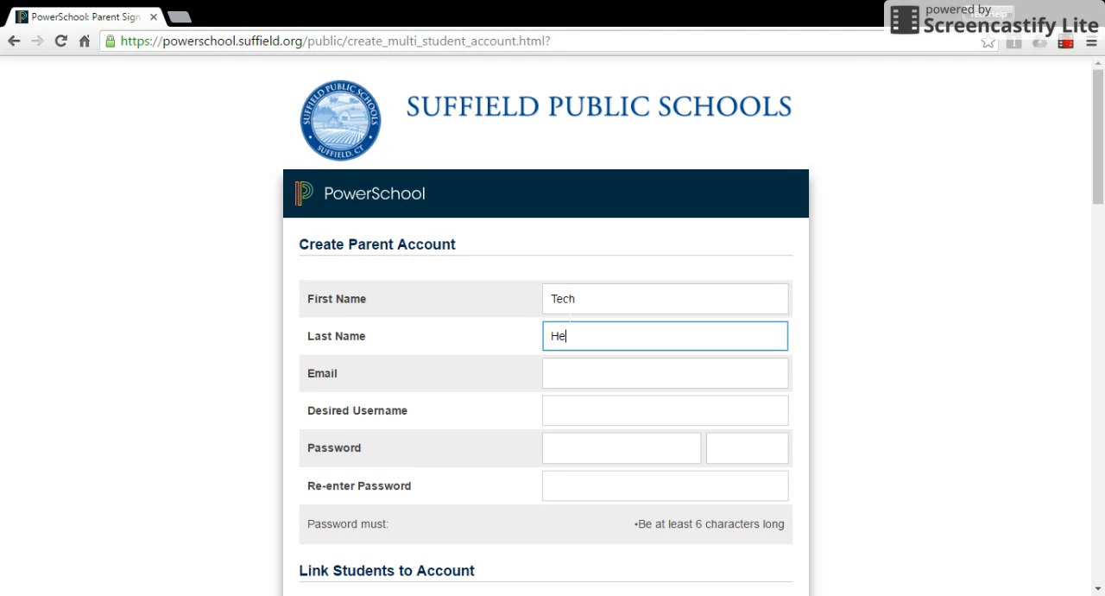
{"action": "left_click", "coordinate": [664, 372]}
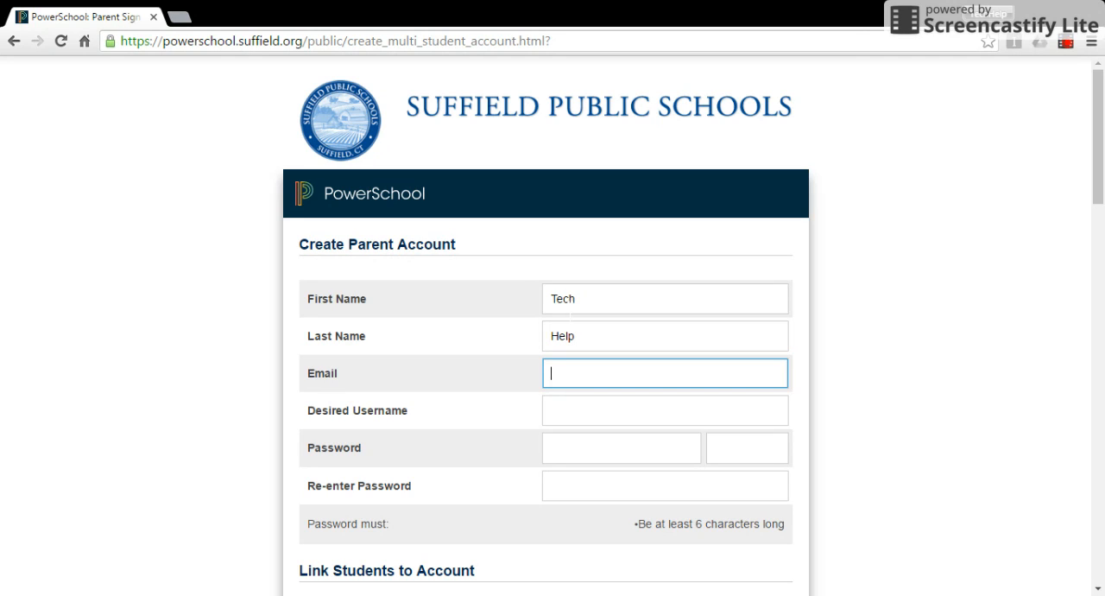
{"action": "type", "text": "te"}
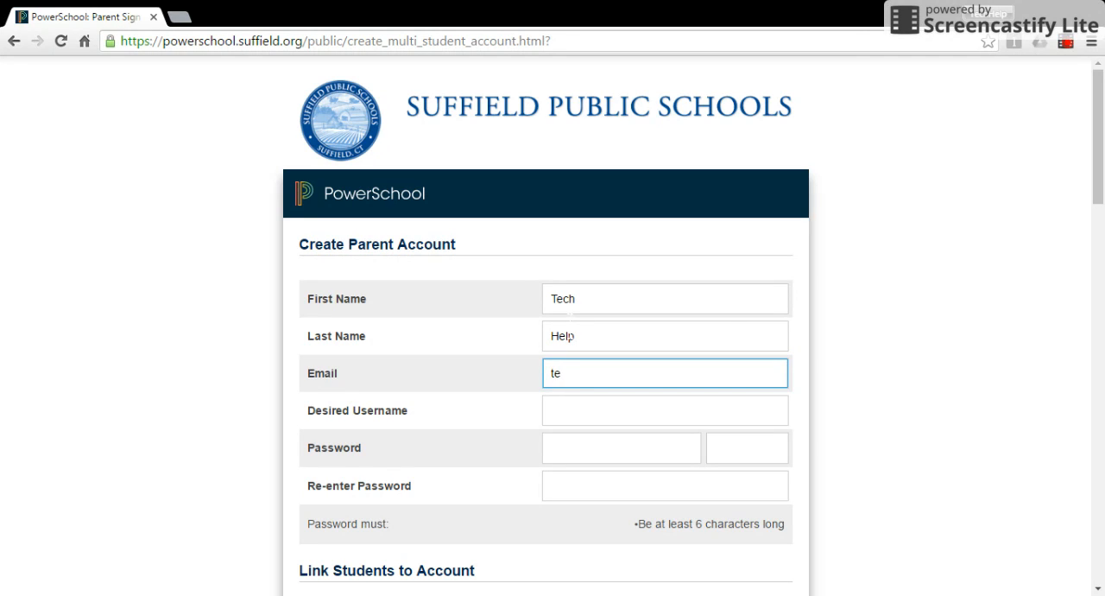
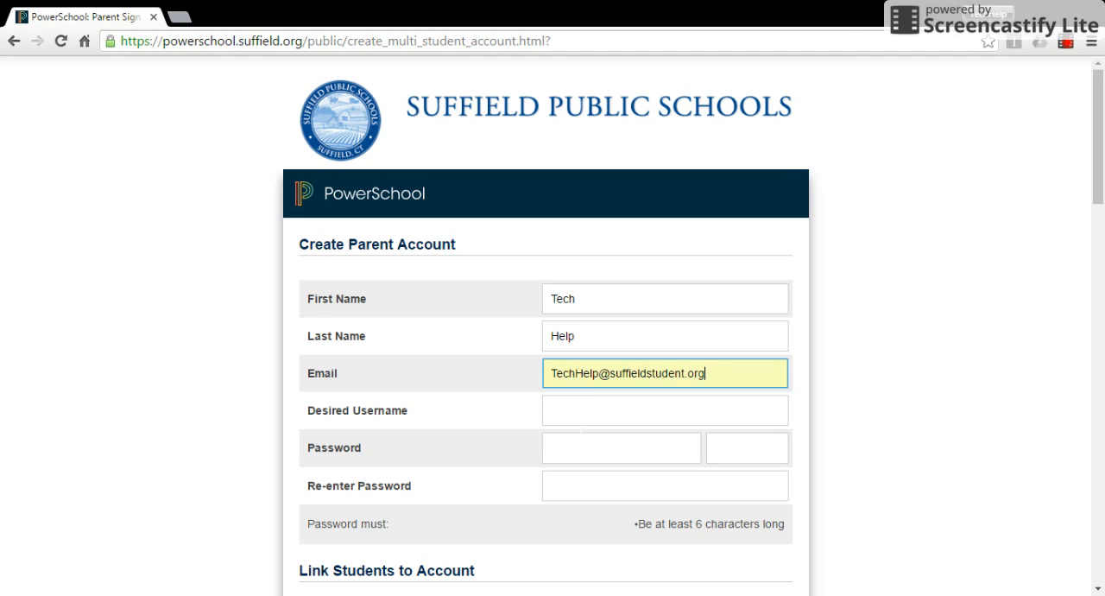
Enter the desired username and a strong password, re-entered to confirm
{"action": "type", "text": "TechHelp"}
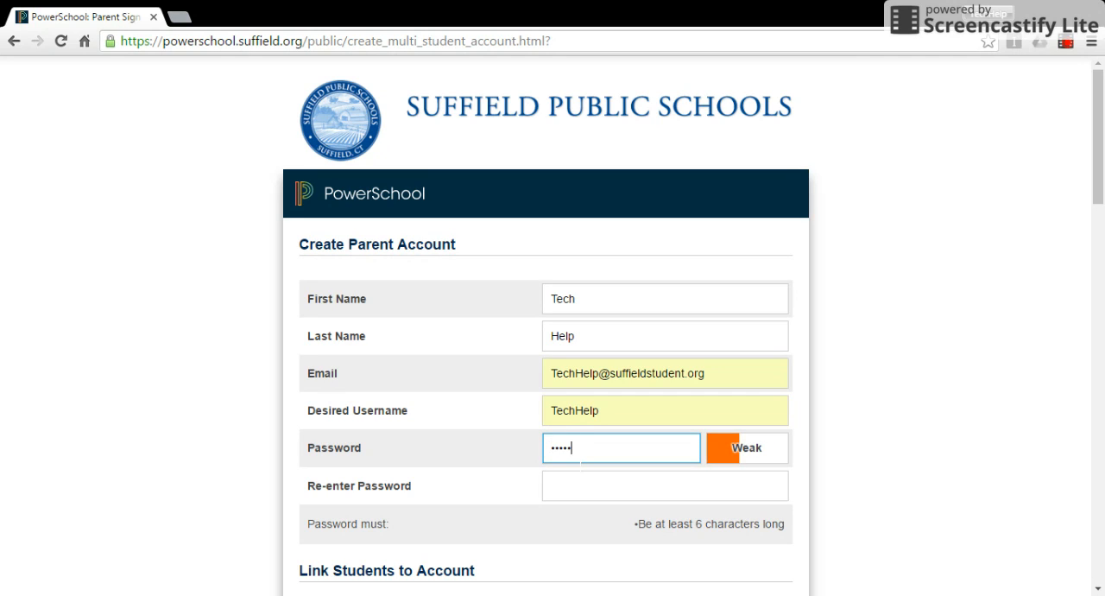
{"action": "type", "text": "••••"}
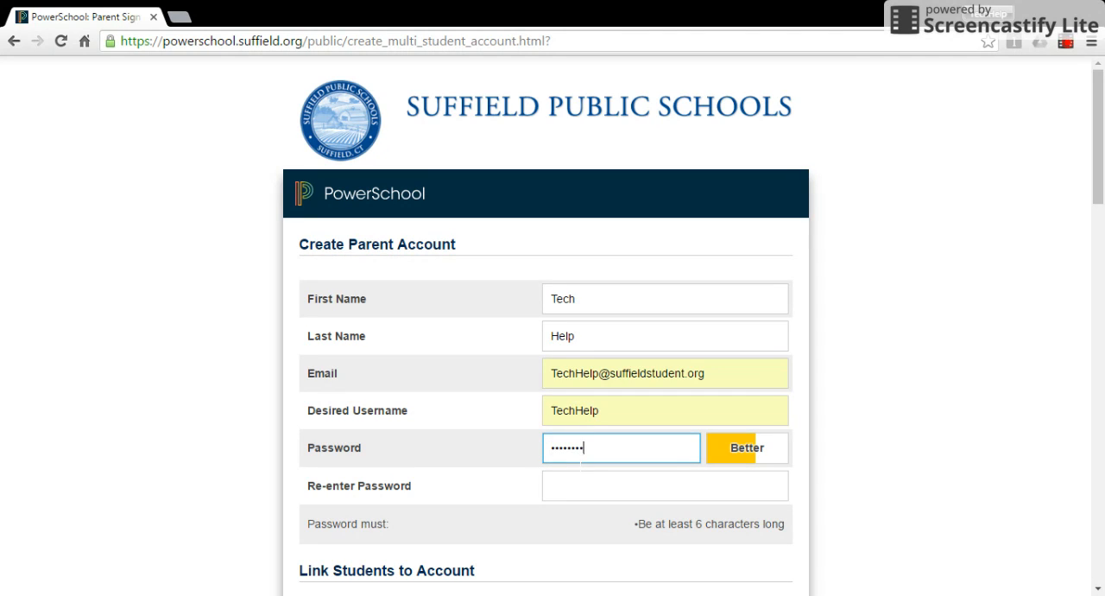
{"action": "type", "text": "••"}
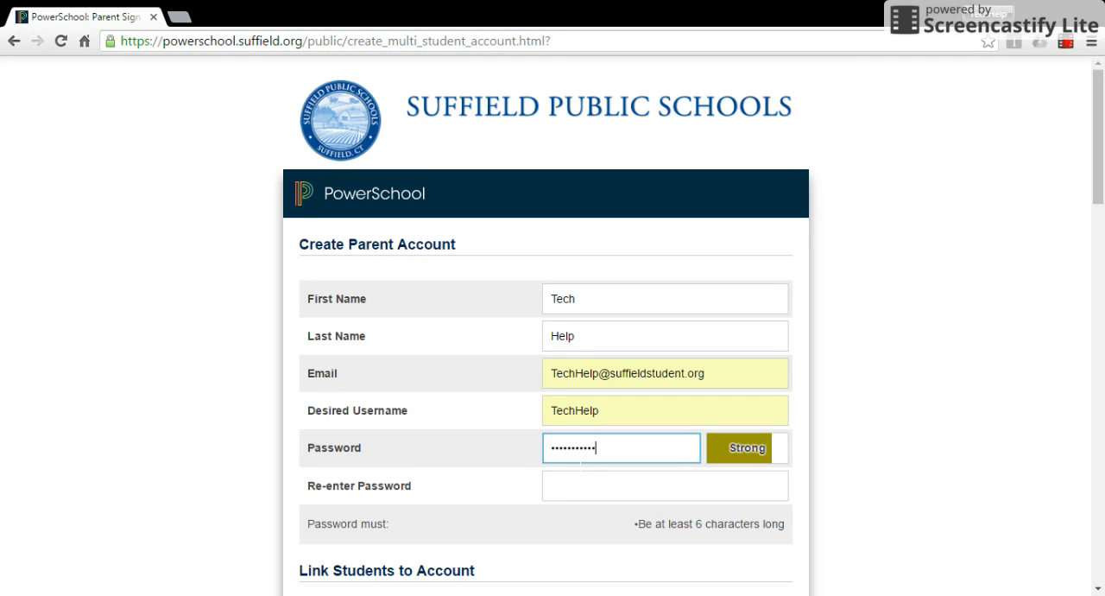
{"action": "type", "text": "•••••••"}
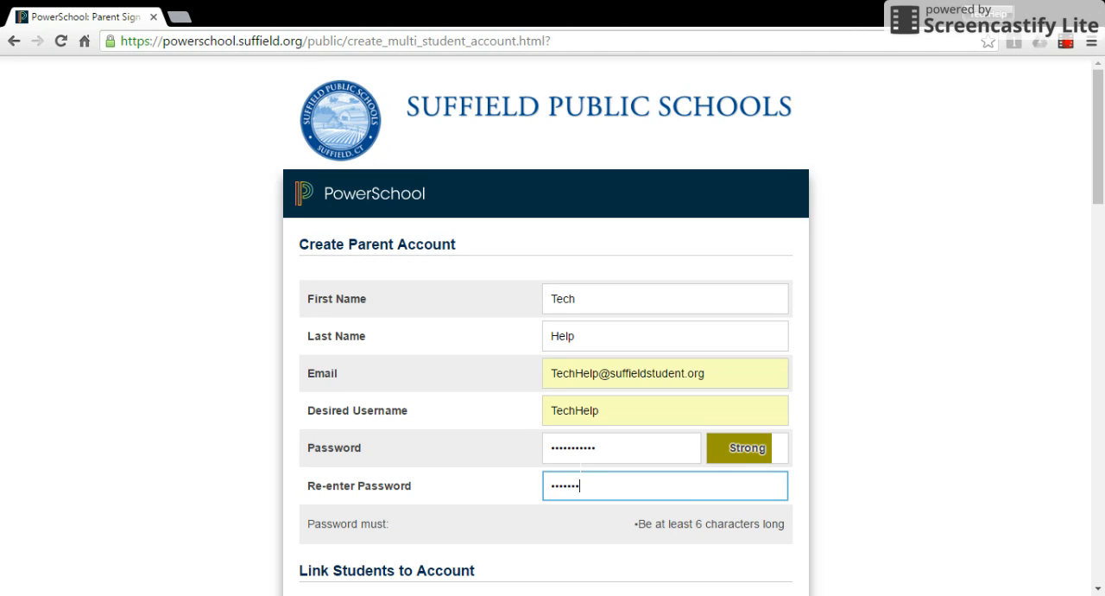
{"action": "type", "text": "••••"}
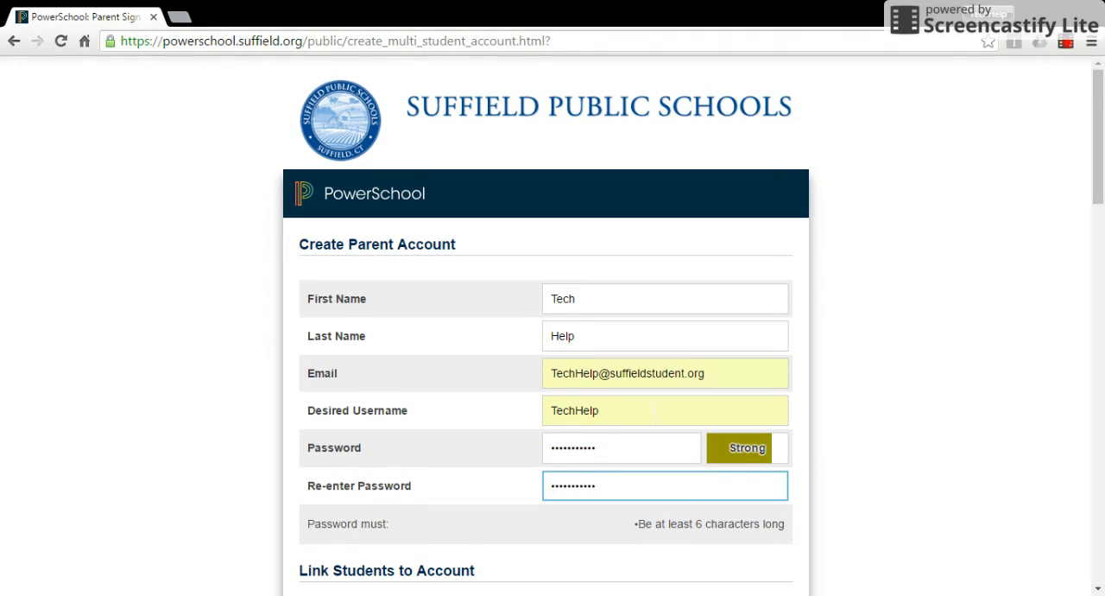
{"action": "scroll", "scroll_direction": "down", "scroll_amount": 3}
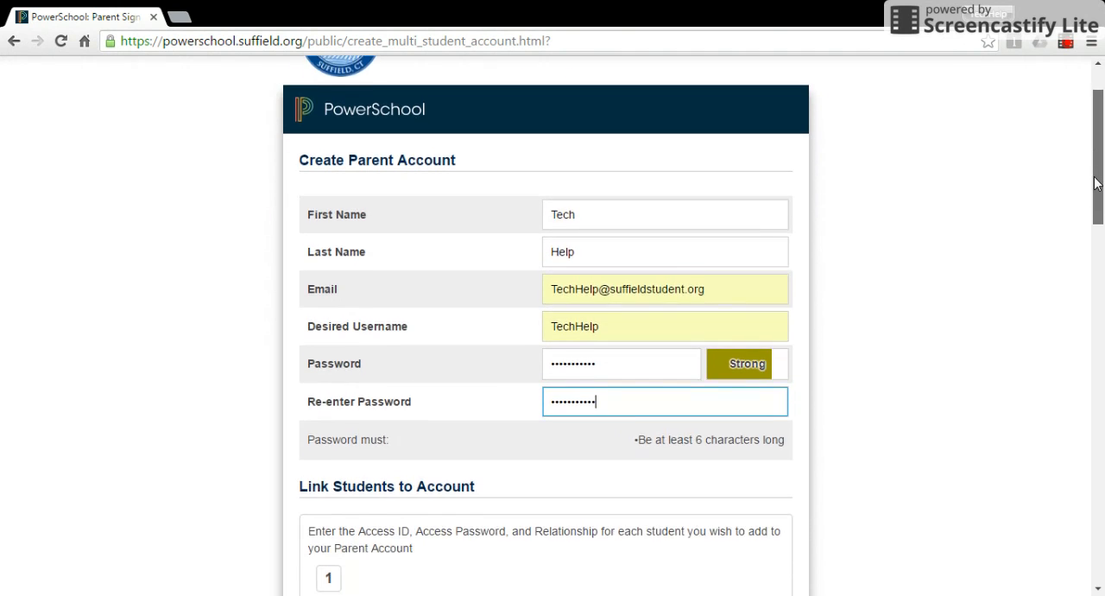
{"action": "scroll", "scroll_direction": "down", "scroll_amount": 3}
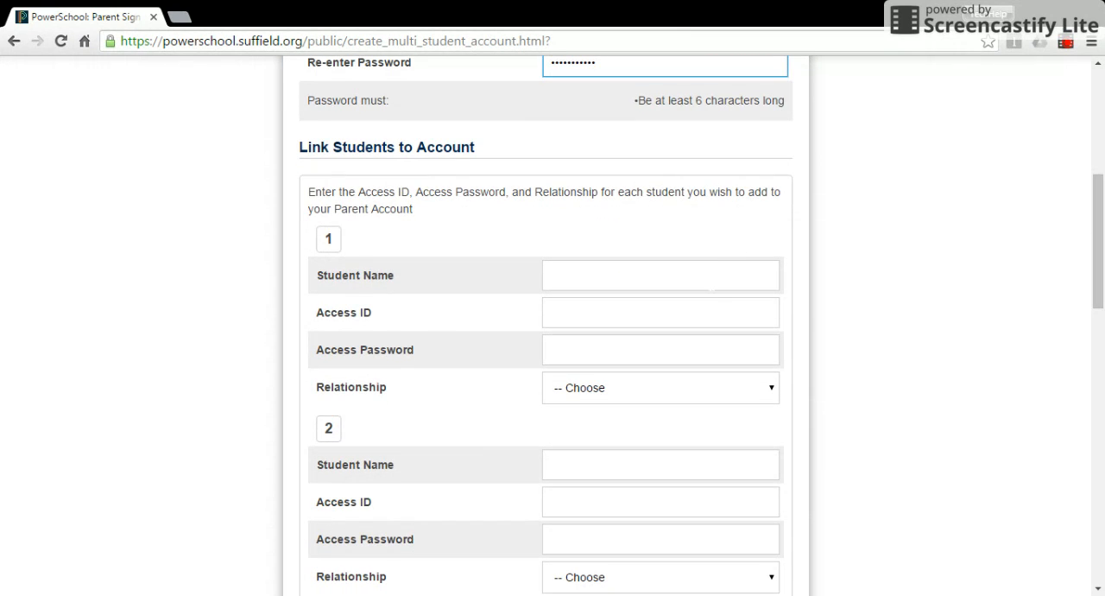
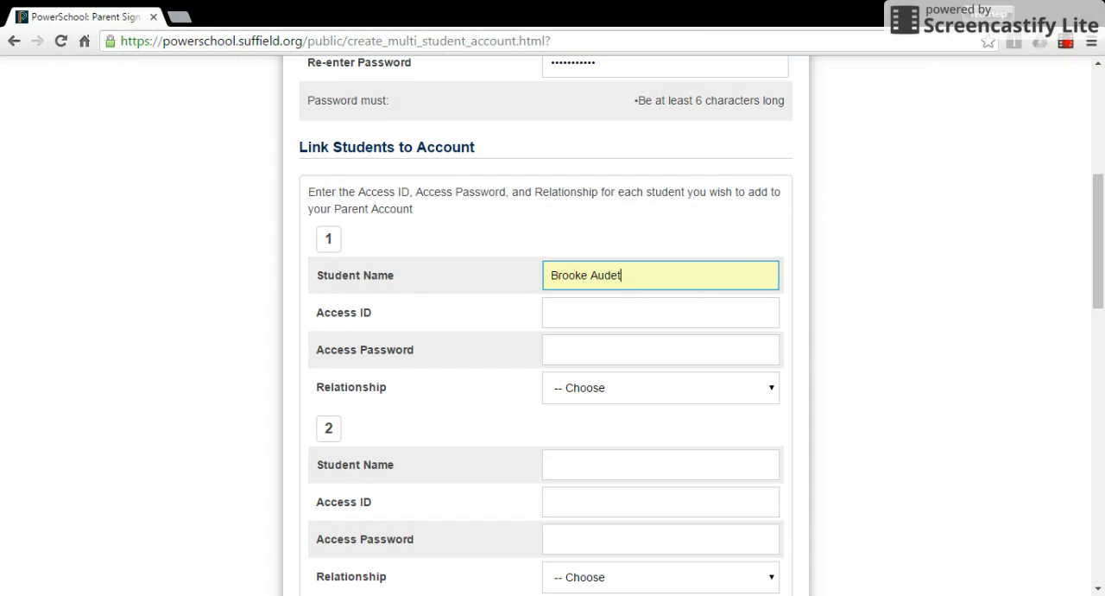
{"action": "left_click", "coordinate": [661, 312]}
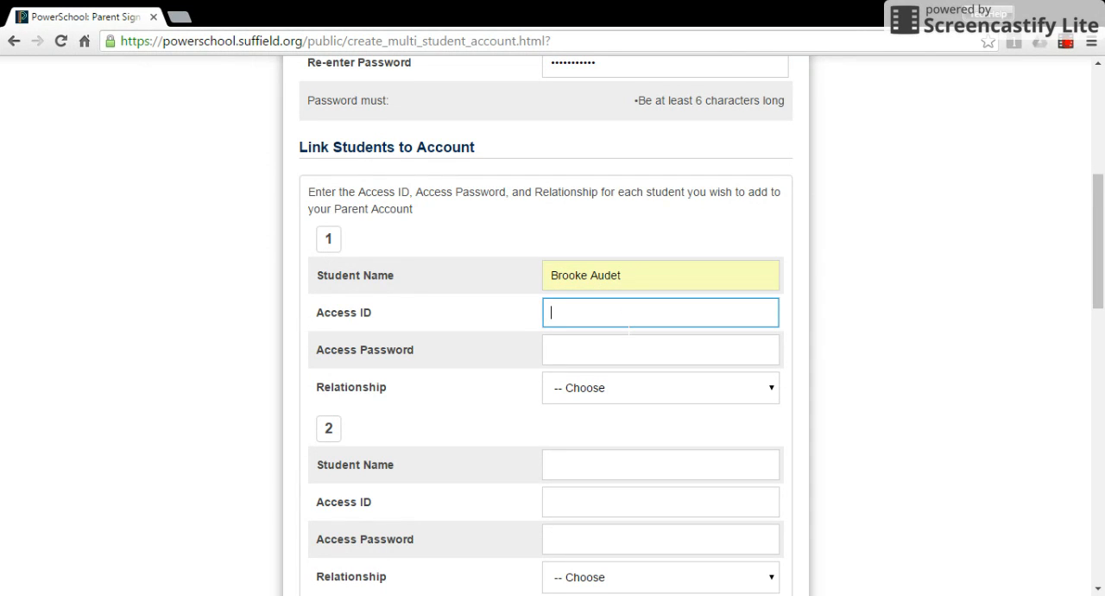
{"action": "type", "text": "55"}
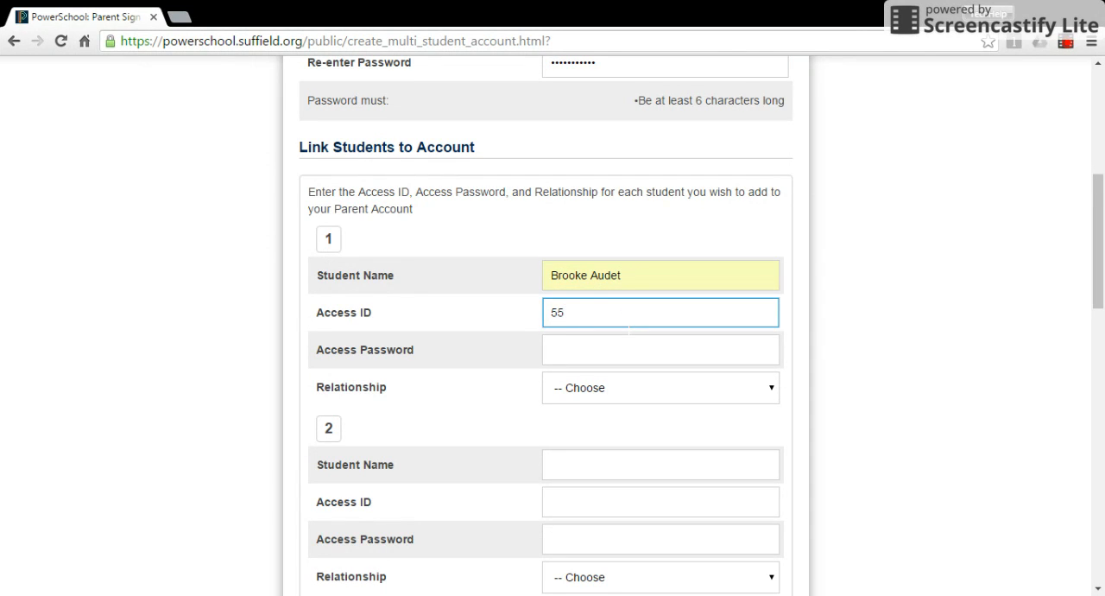
{"action": "type", "text": "555"}
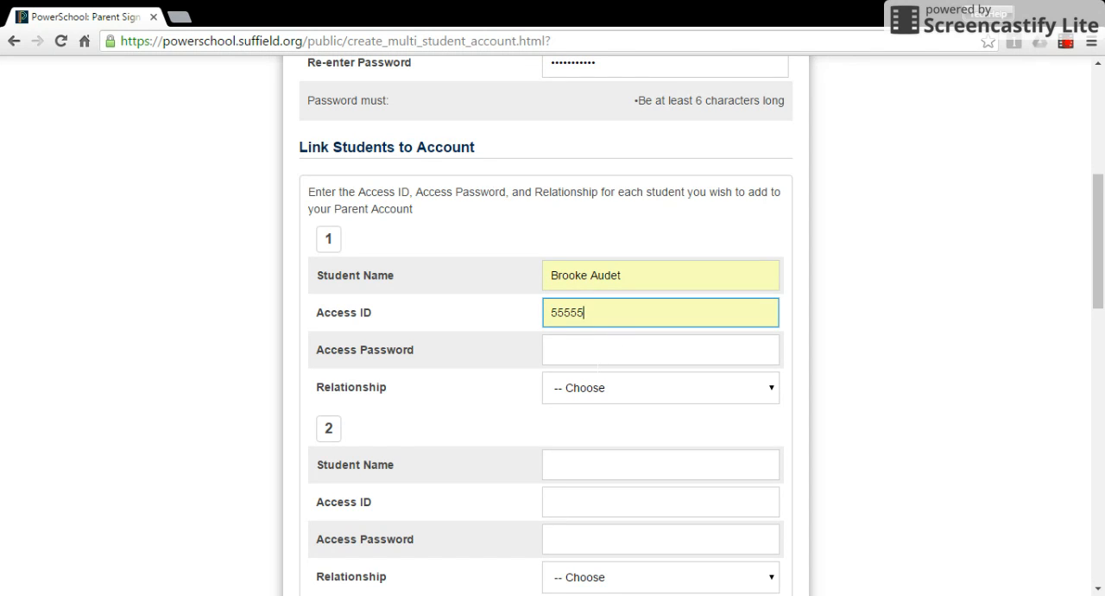
Enter the student's access password and set the relationship to Mother
{"action": "left_click", "coordinate": [660, 348]}
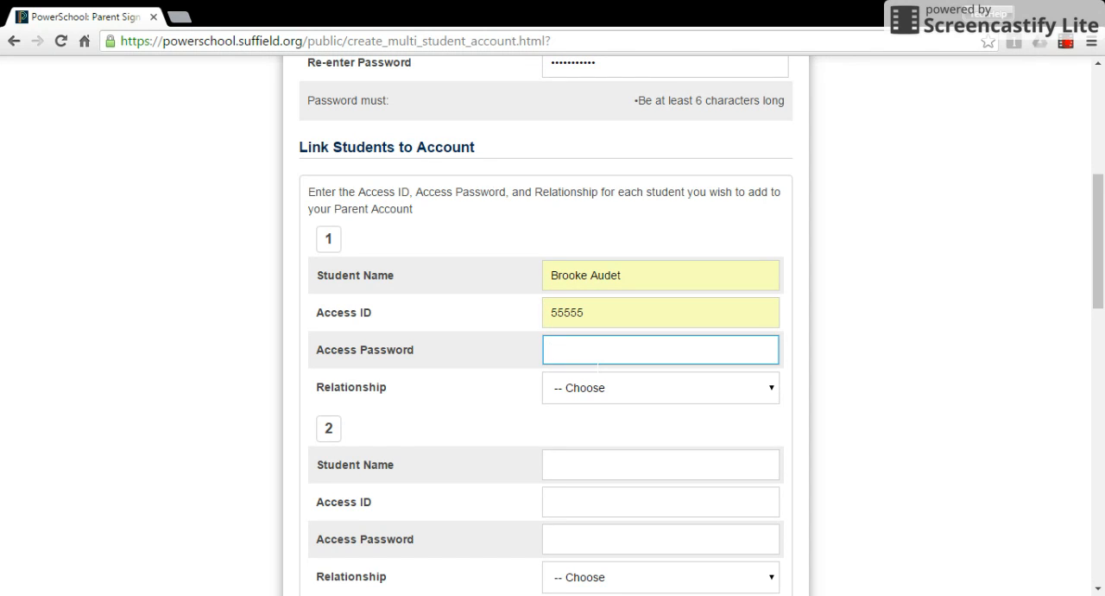
{"action": "type", "text": "••"}
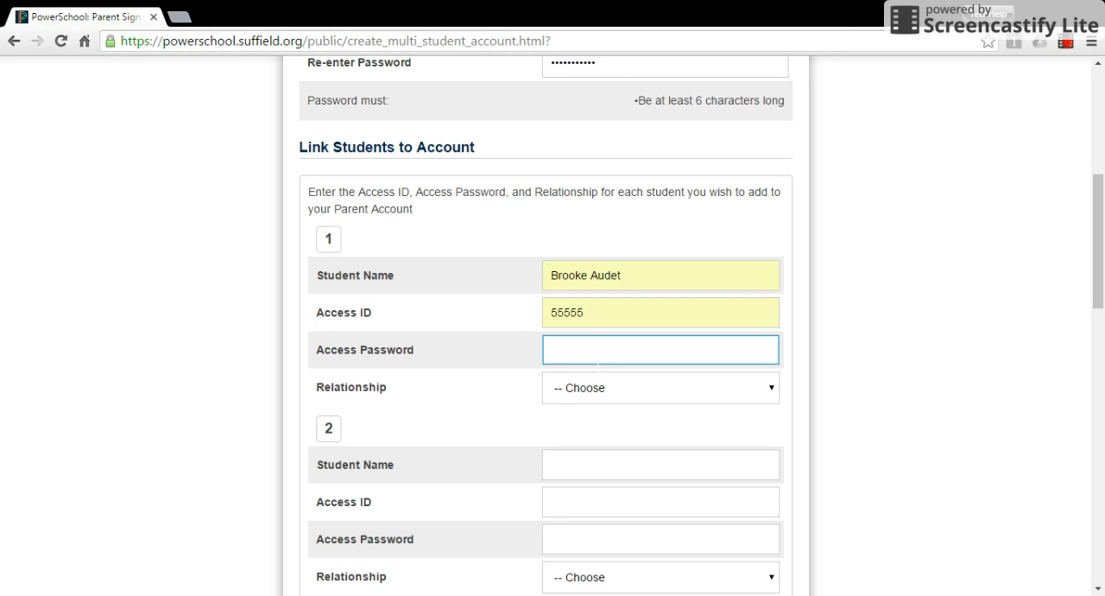
{"action": "left_click", "coordinate": [660, 349]}
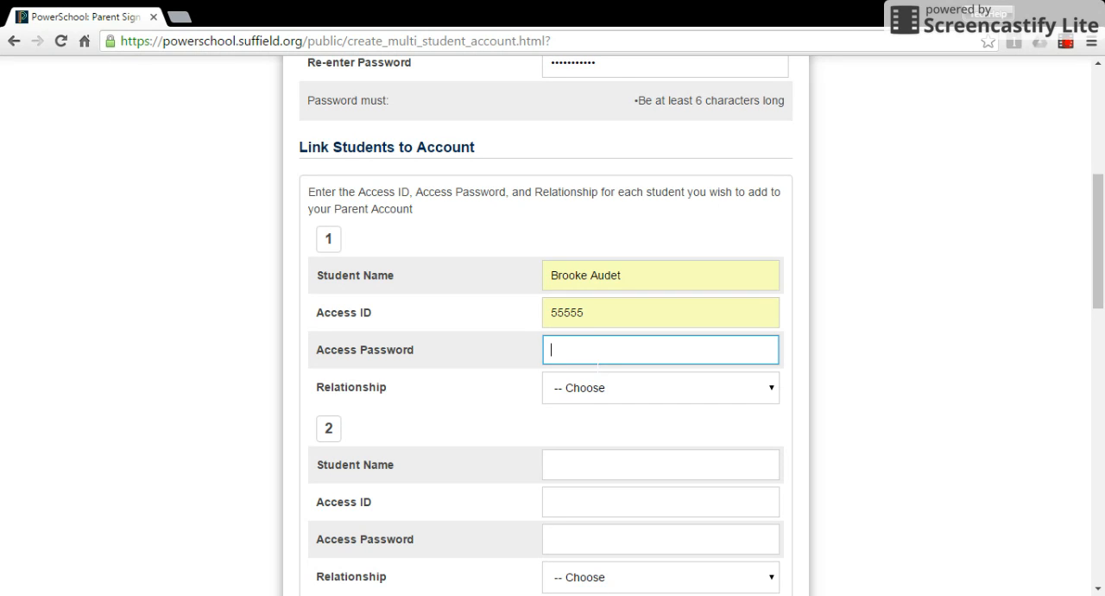
{"action": "type", "text": "••"}
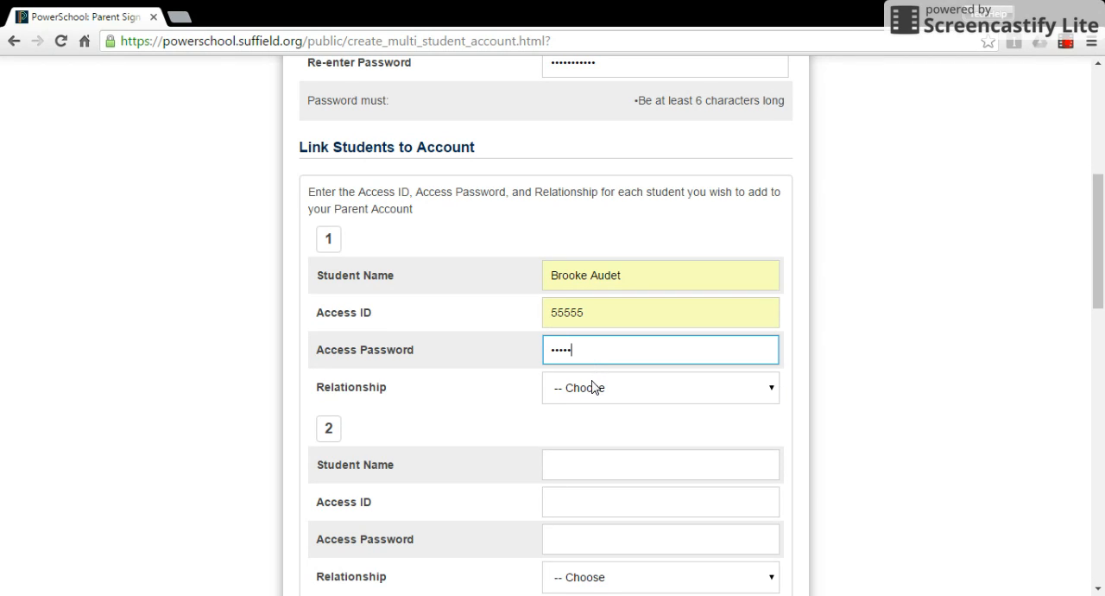
{"action": "left_click", "coordinate": [660, 386]}
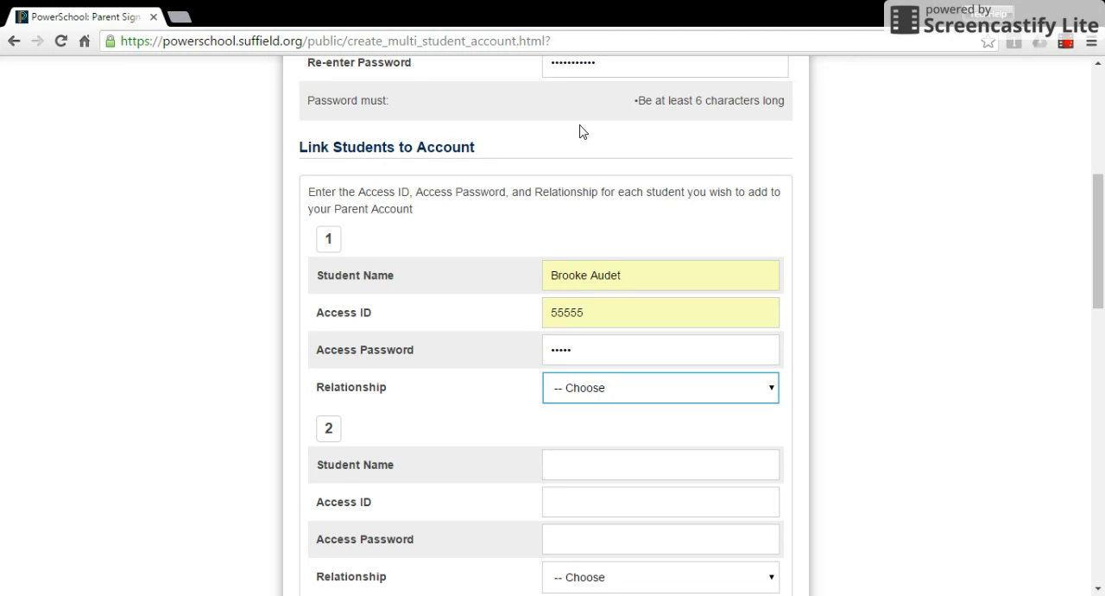
{"action": "left_click", "coordinate": [661, 387]}
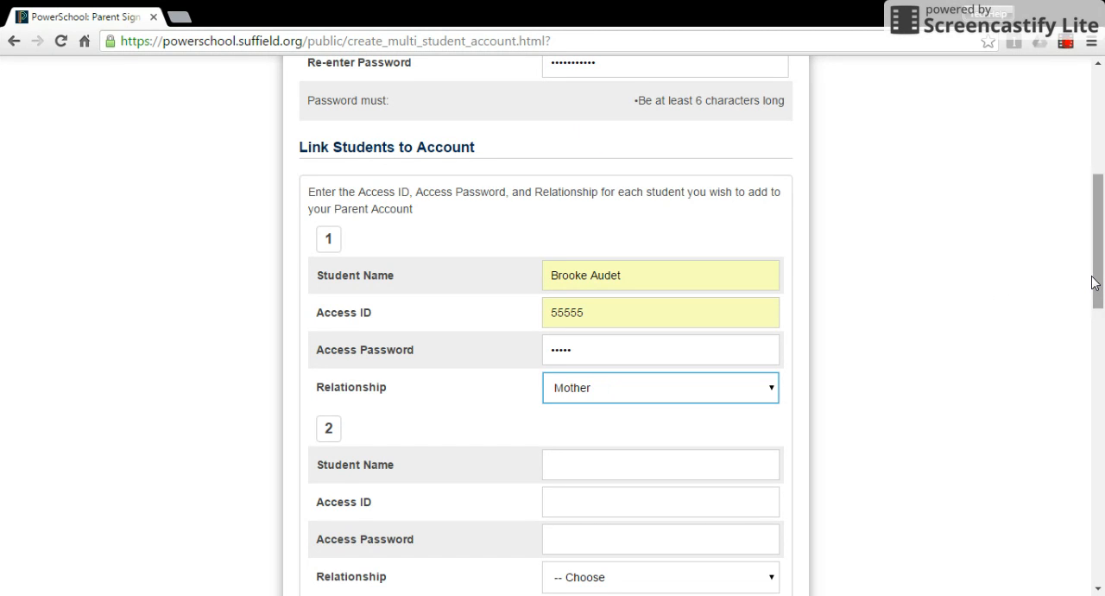
Submit the completed Create Parent Account form with the Enter button at the bottom
{"action": "scroll", "scroll_direction": "down", "scroll_amount": 3}
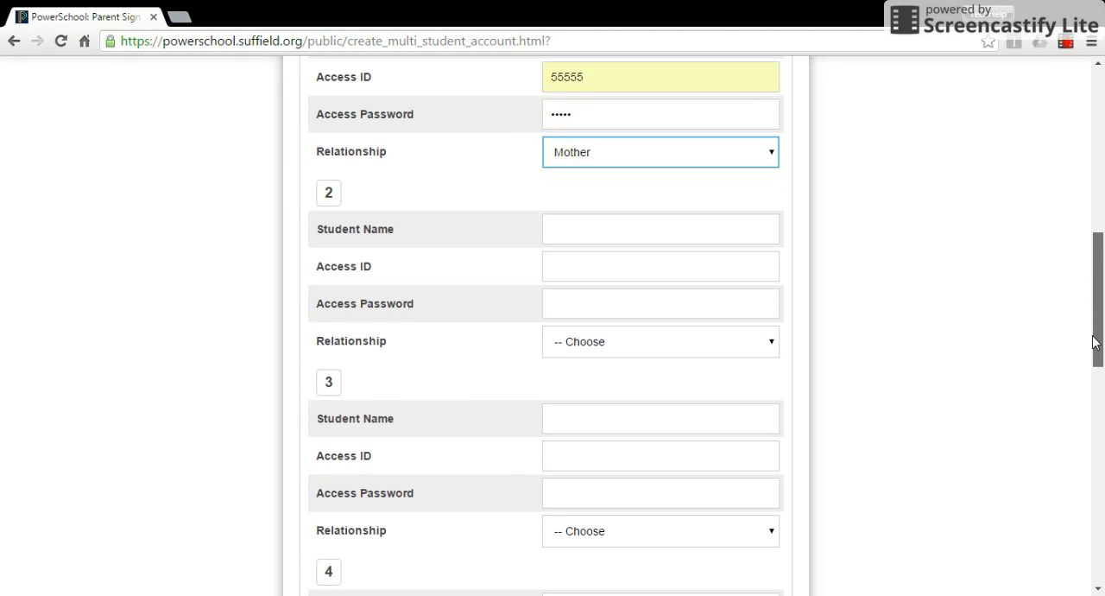
{"action": "scroll", "scroll_direction": "down", "scroll_amount": 3}
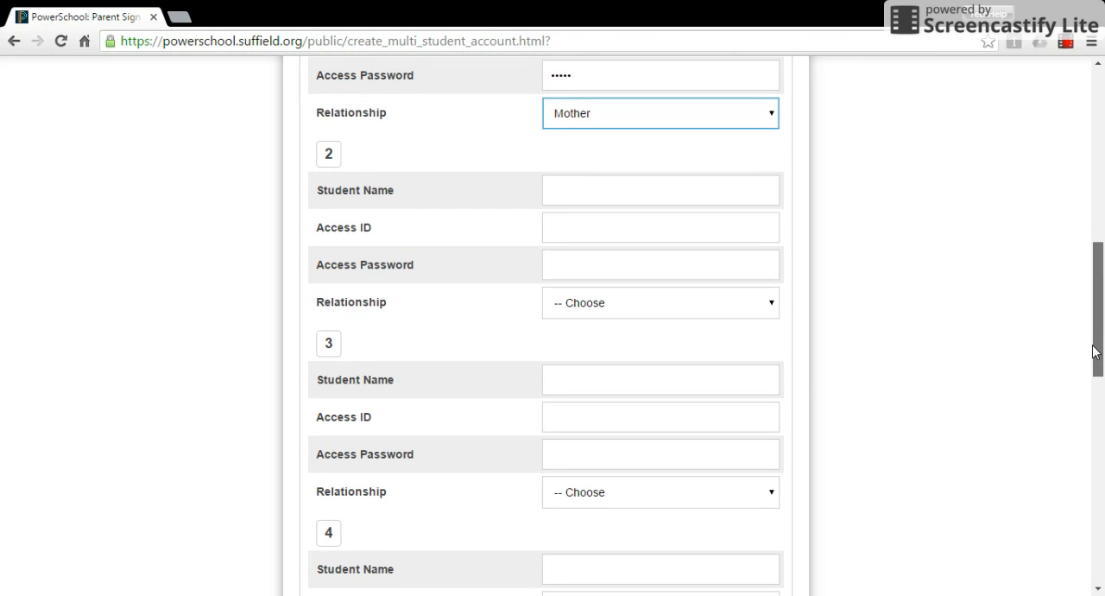
{"action": "scroll", "scroll_direction": "down", "scroll_amount": 3}
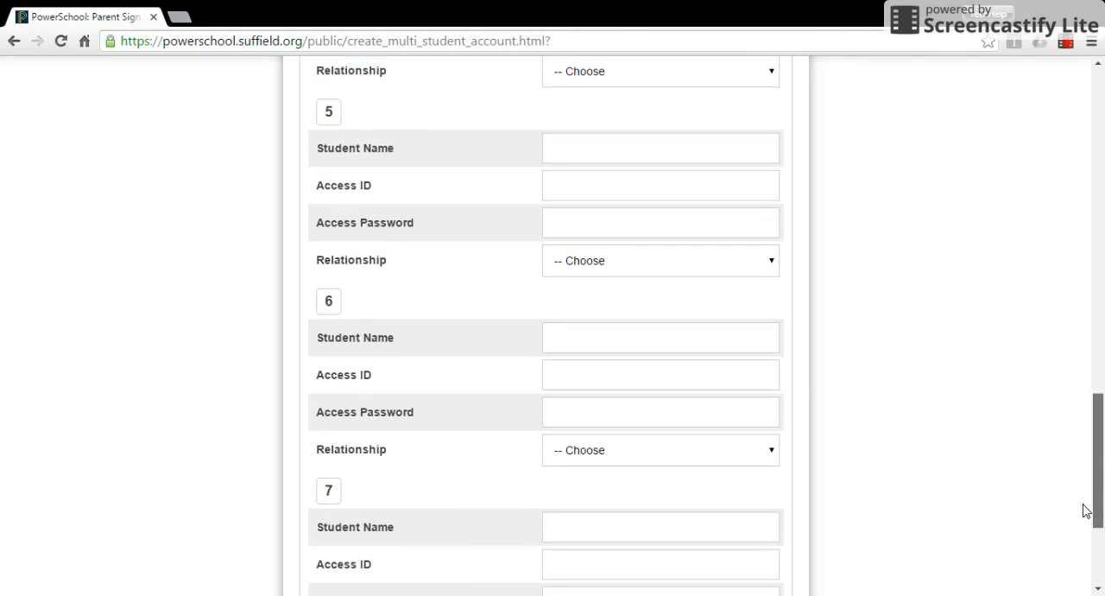
{"action": "scroll", "scroll_direction": "down", "scroll_amount": 3}
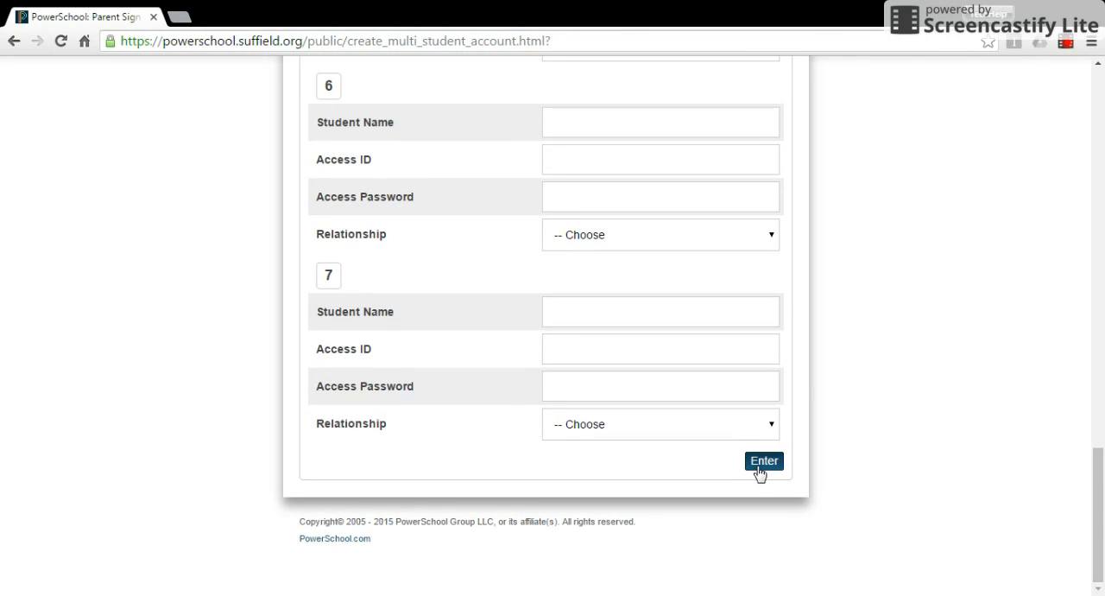
{"action": "left_click", "coordinate": [763, 460]}
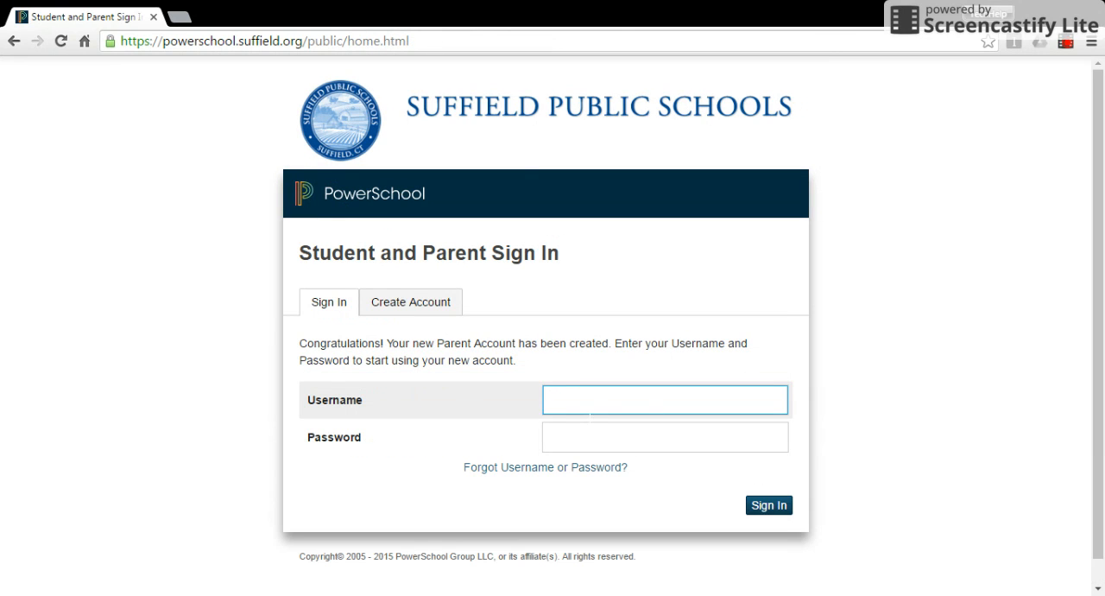
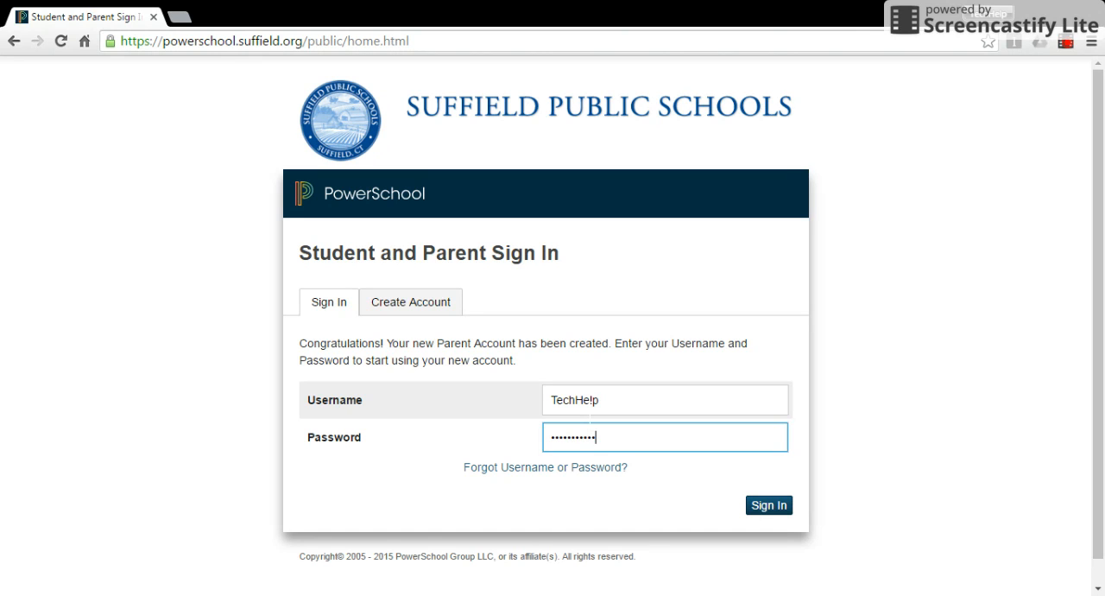
Sign in with the new parent username and password to reach Grades and Attendance
{"action": "left_click", "coordinate": [768, 505]}
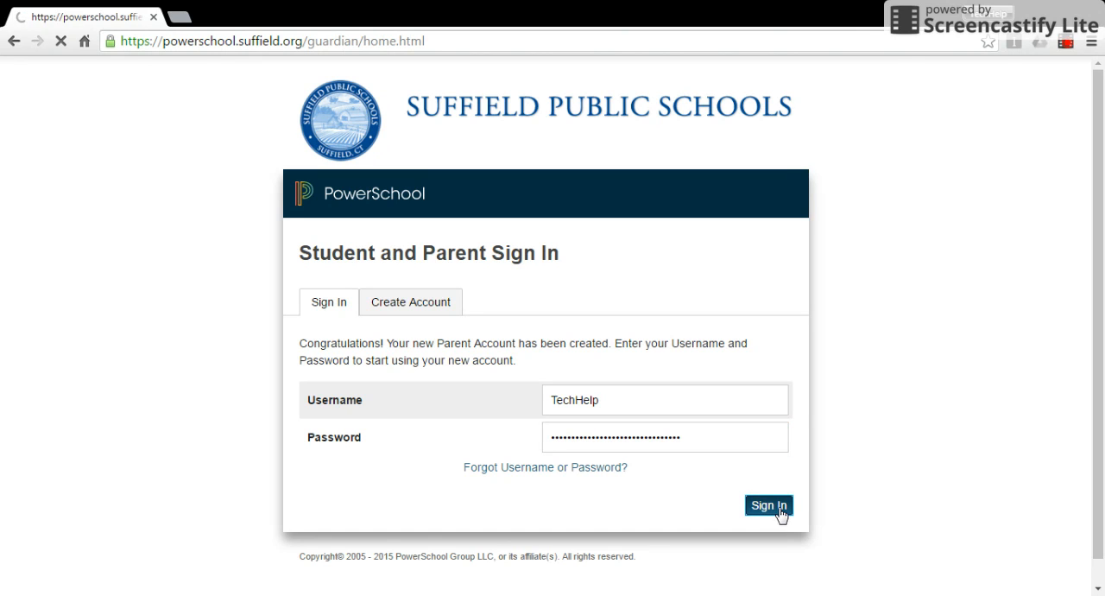
{"action": "left_click", "coordinate": [768, 505]}
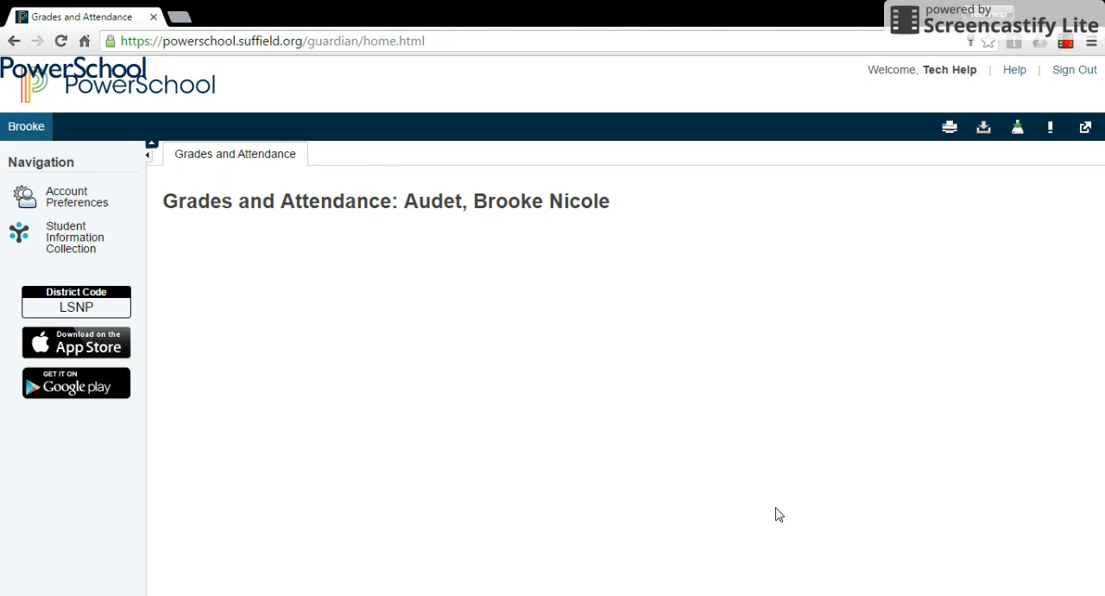